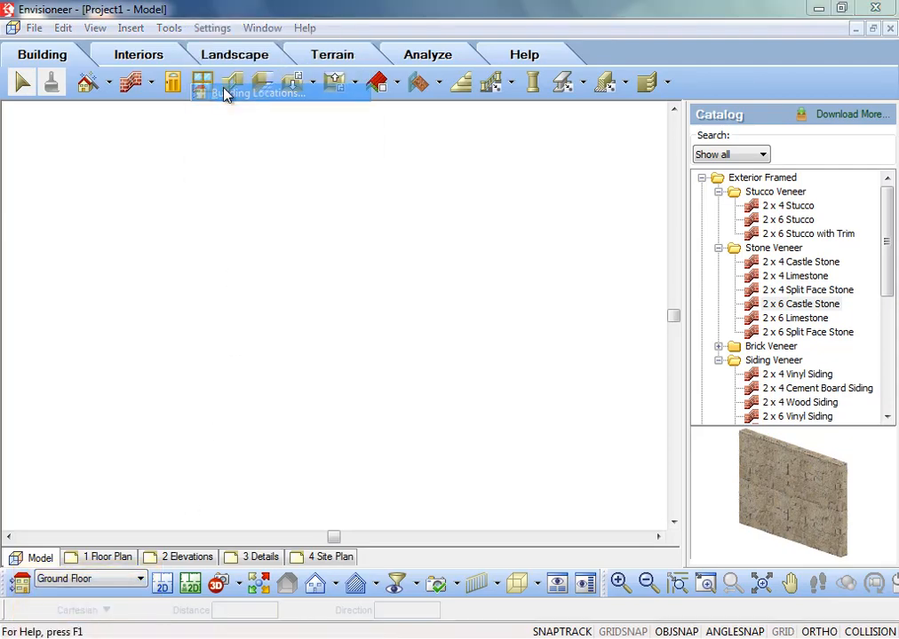
Open the Building Locations dialog showing Foundation, Ground Floor and Second Floor heights.
click(197, 80)
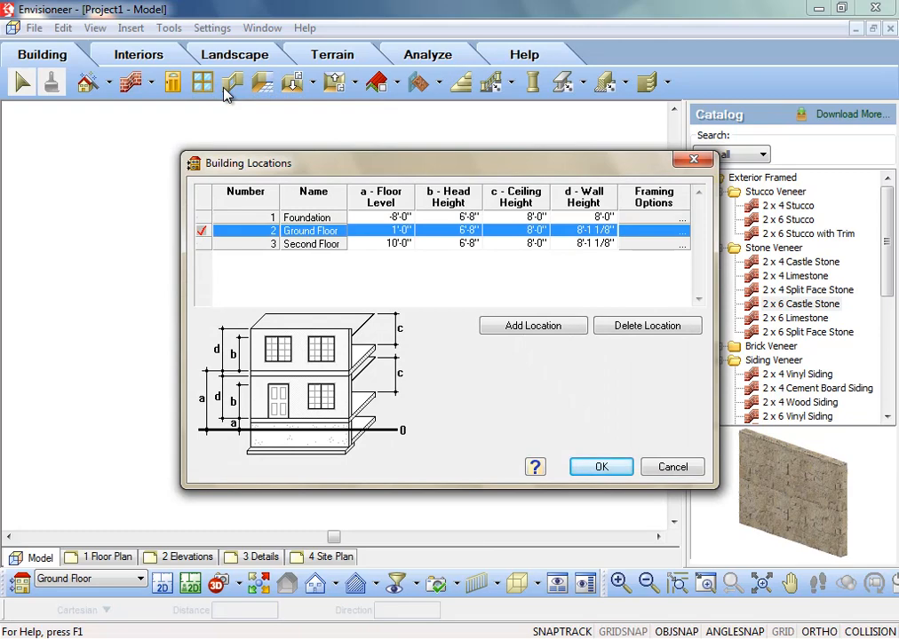
mouse_move(238, 200)
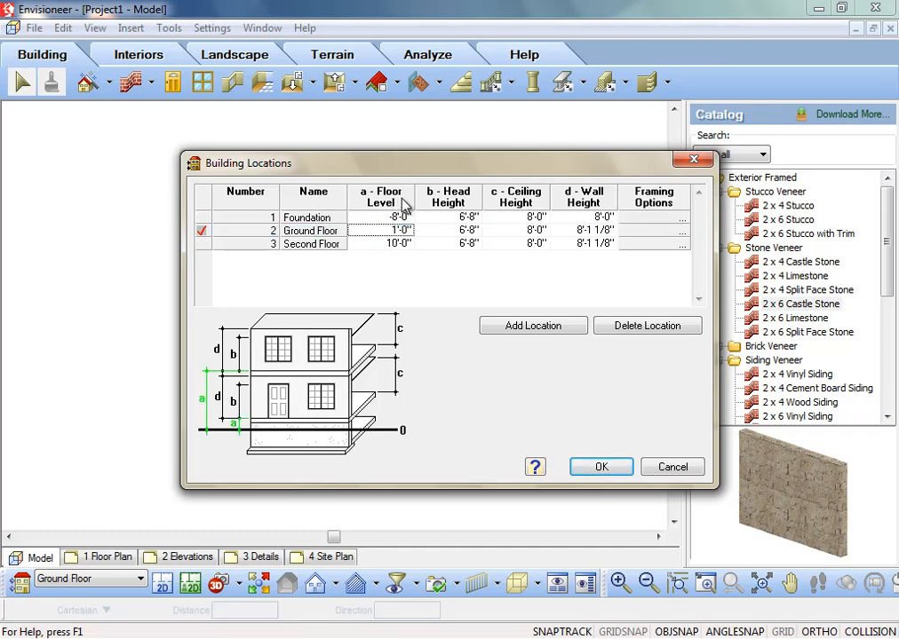
mouse_move(339, 255)
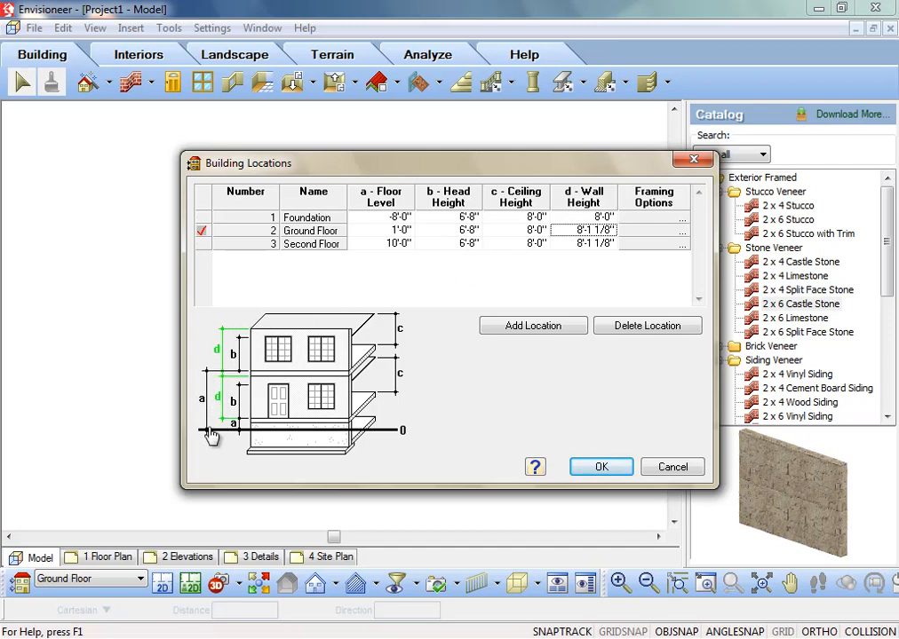
mouse_move(679, 199)
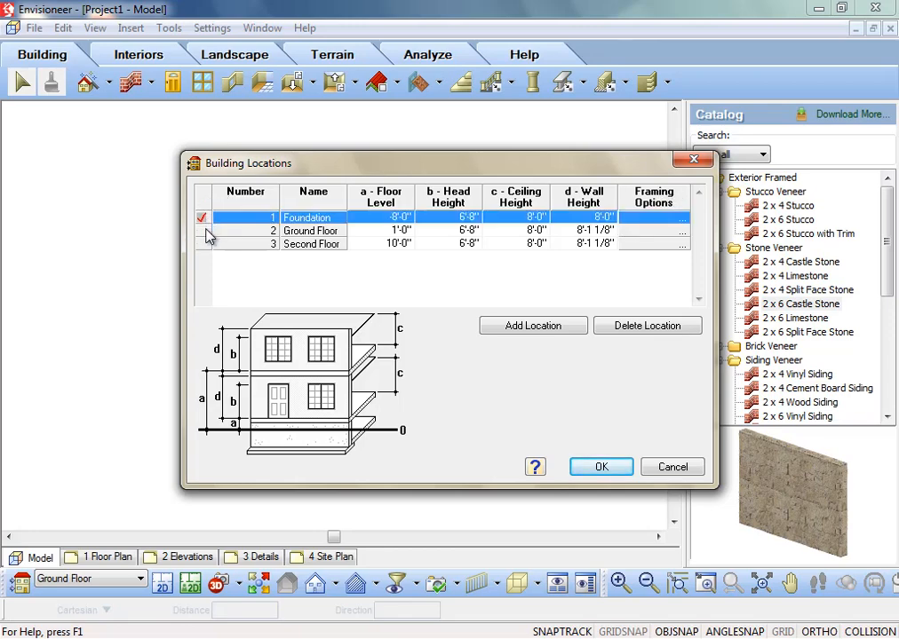
click(313, 243)
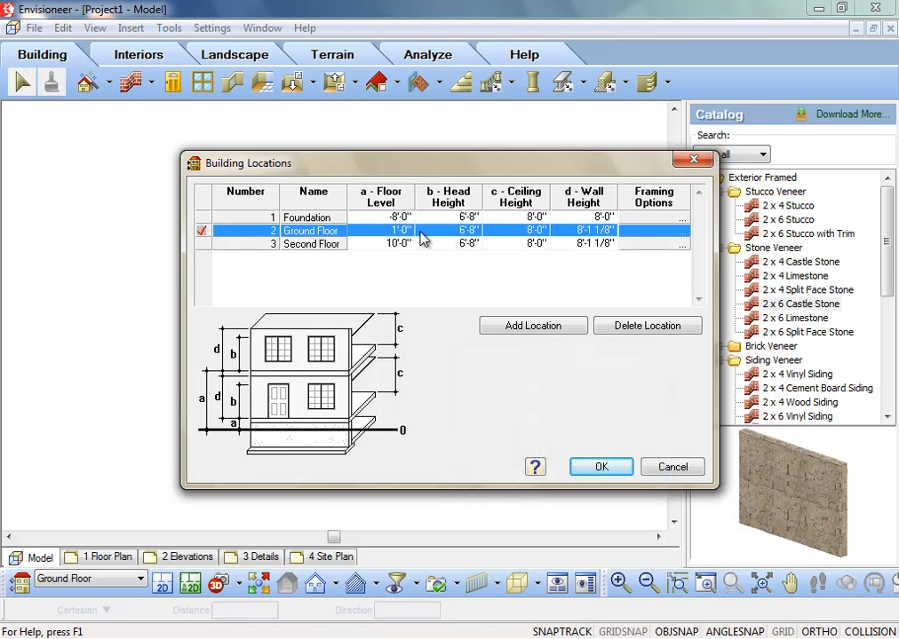
click(516, 230)
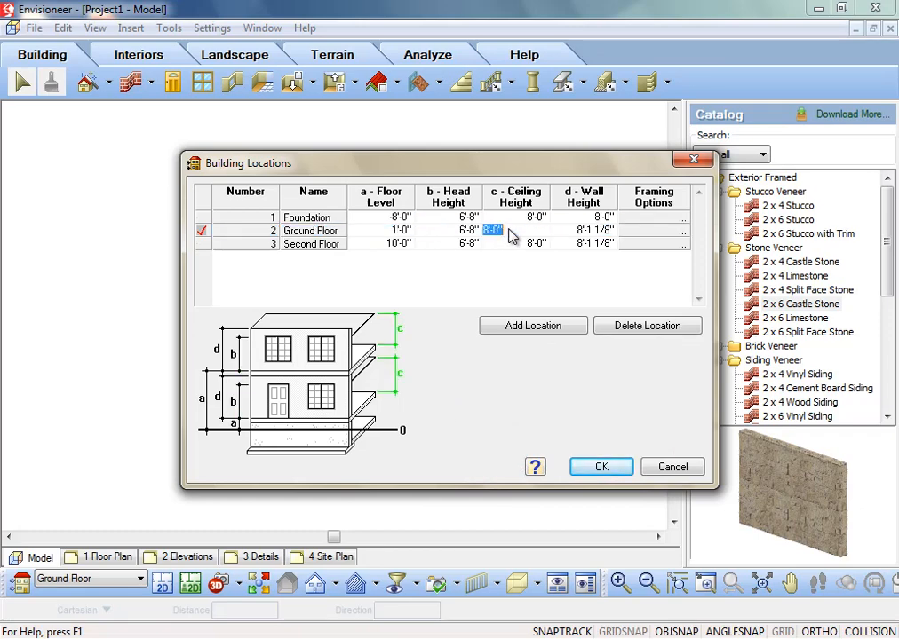
click(581, 230)
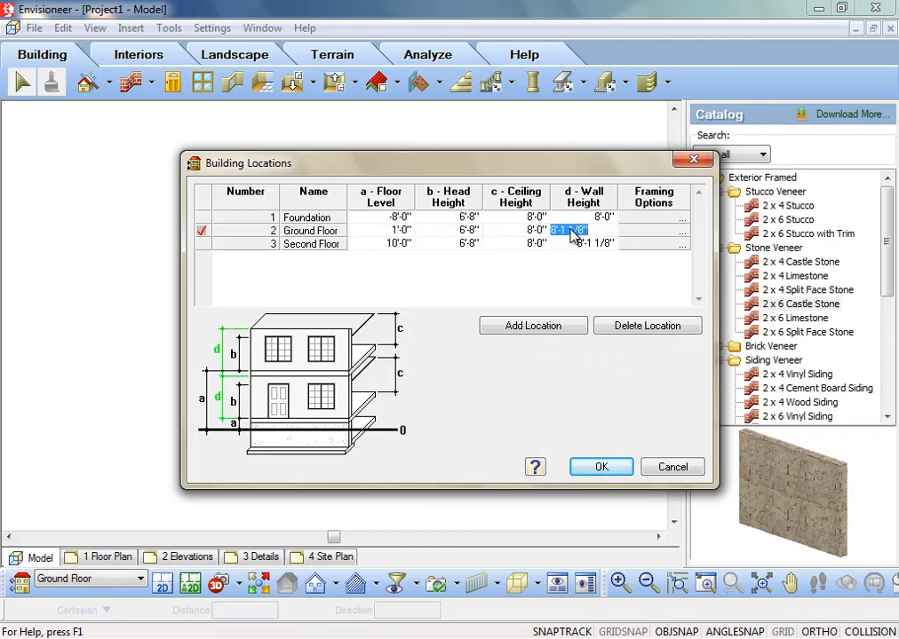
click(380, 230)
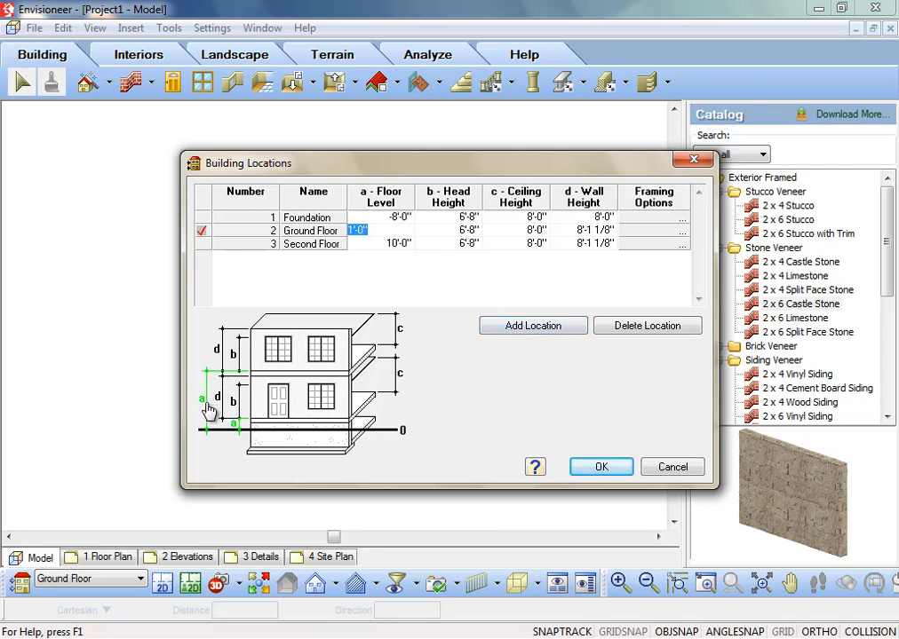
mouse_move(430, 254)
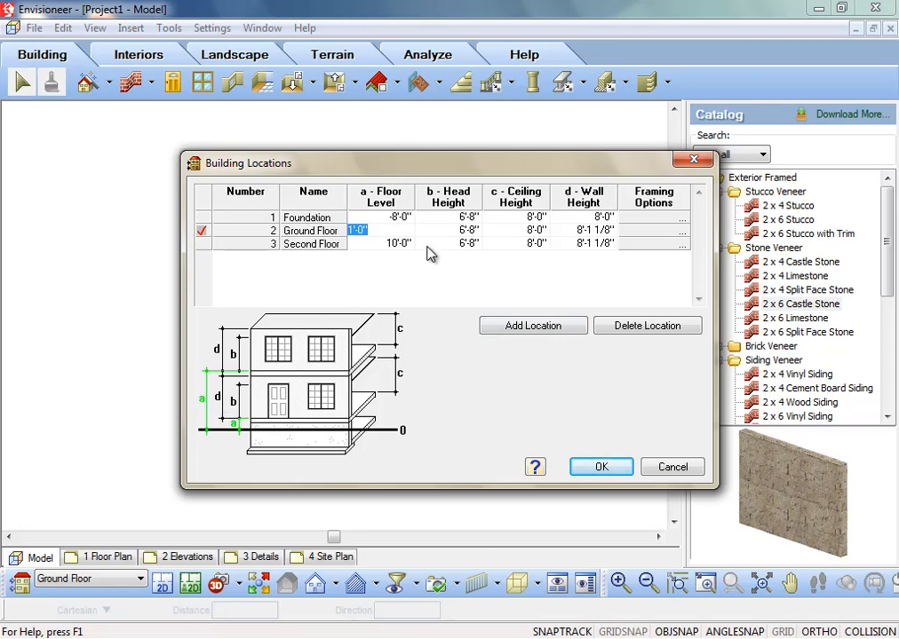
click(424, 230)
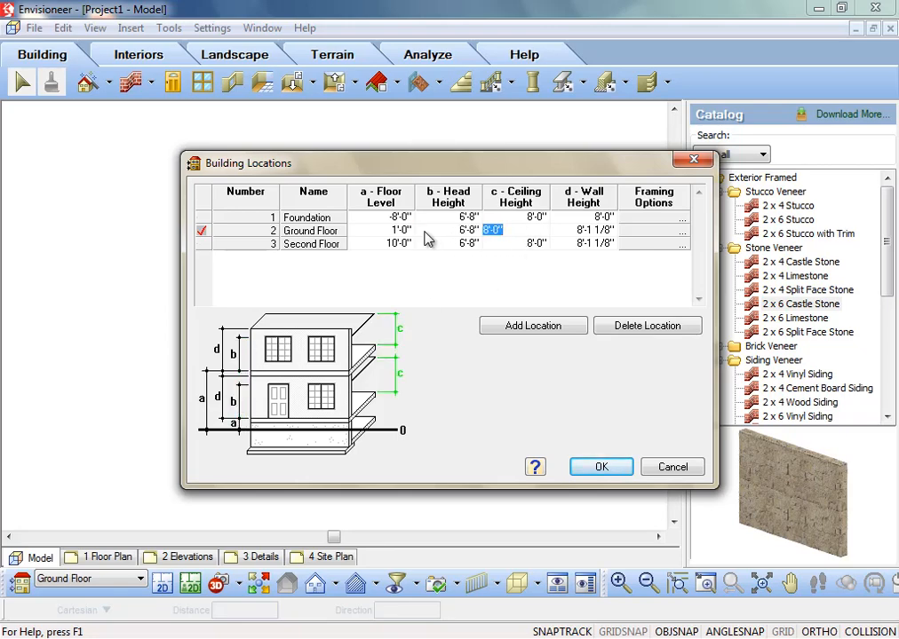
mouse_move(389, 238)
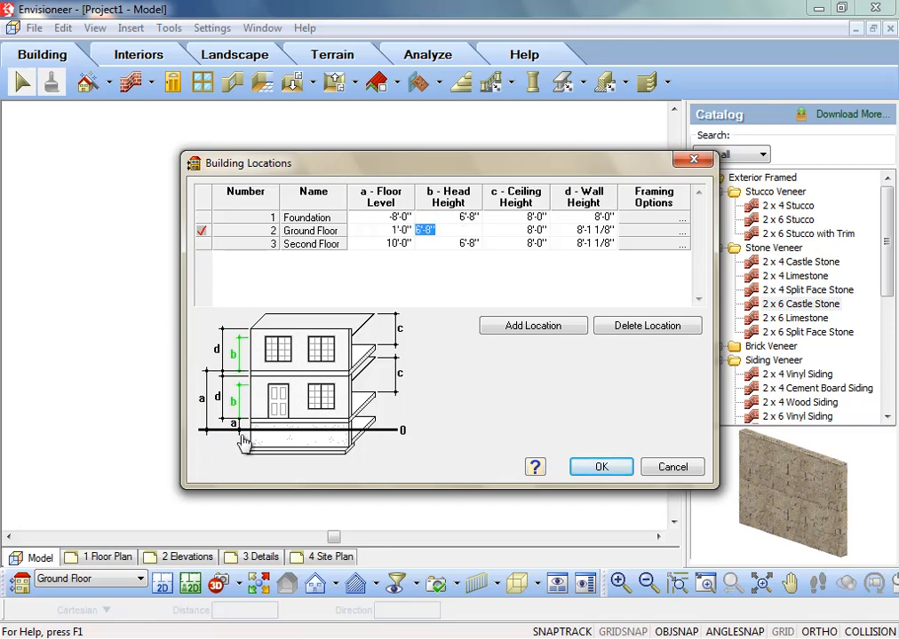
mouse_move(251, 376)
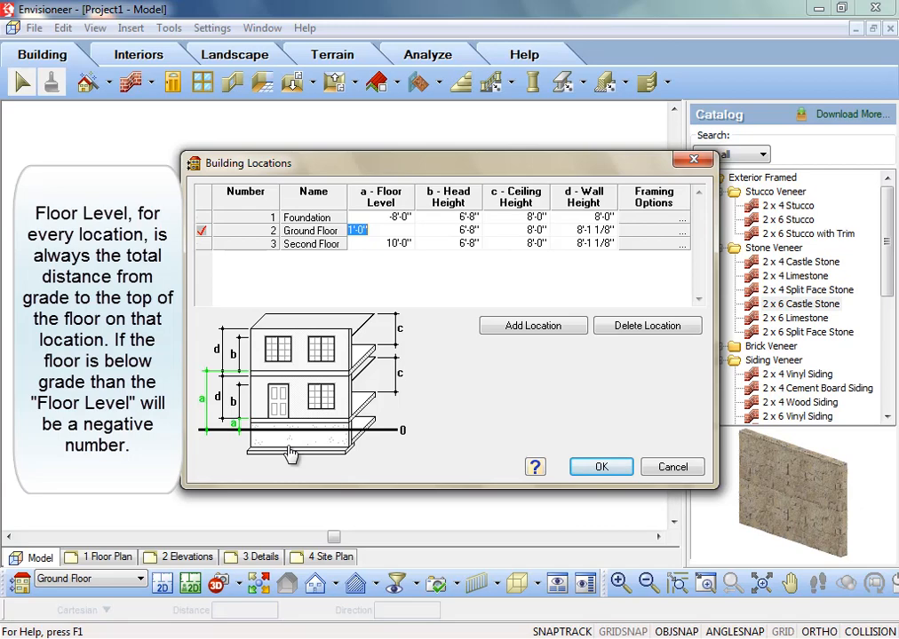
mouse_move(346, 331)
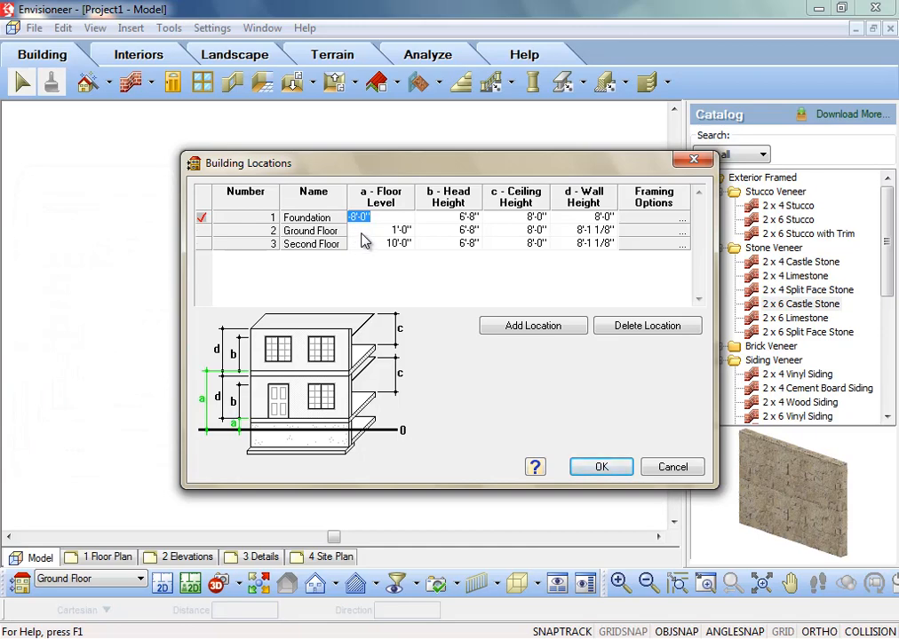
click(348, 230)
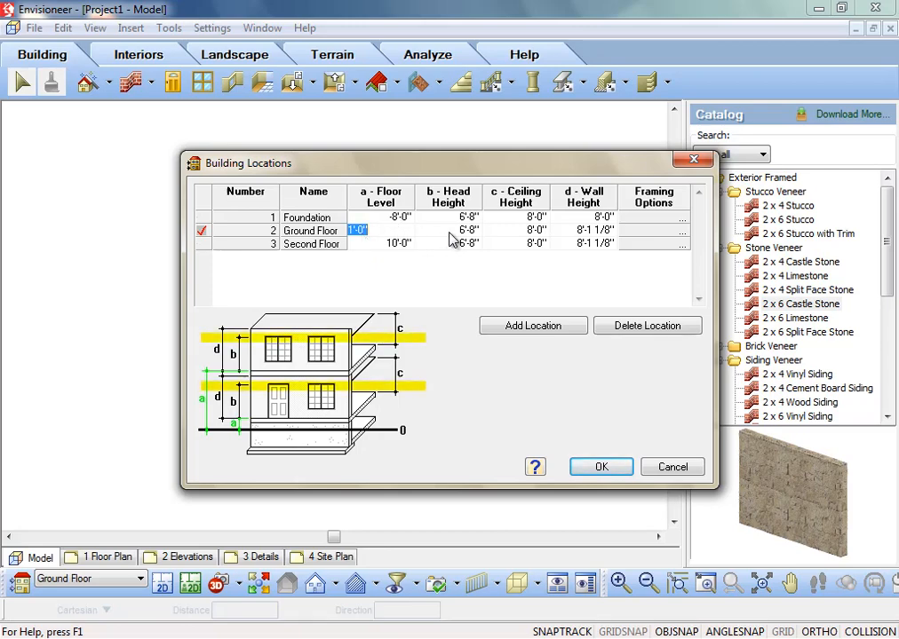
click(448, 230)
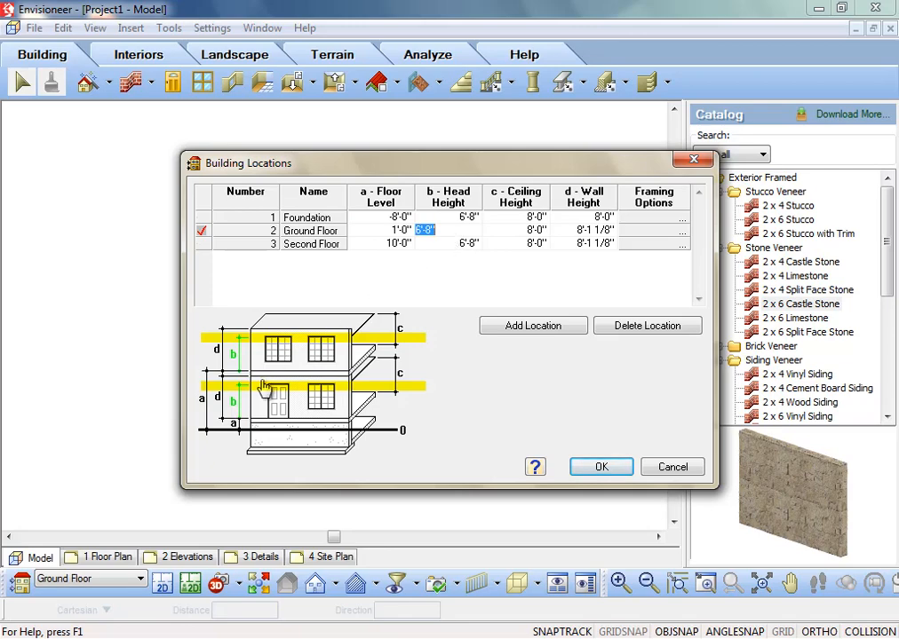
mouse_move(253, 398)
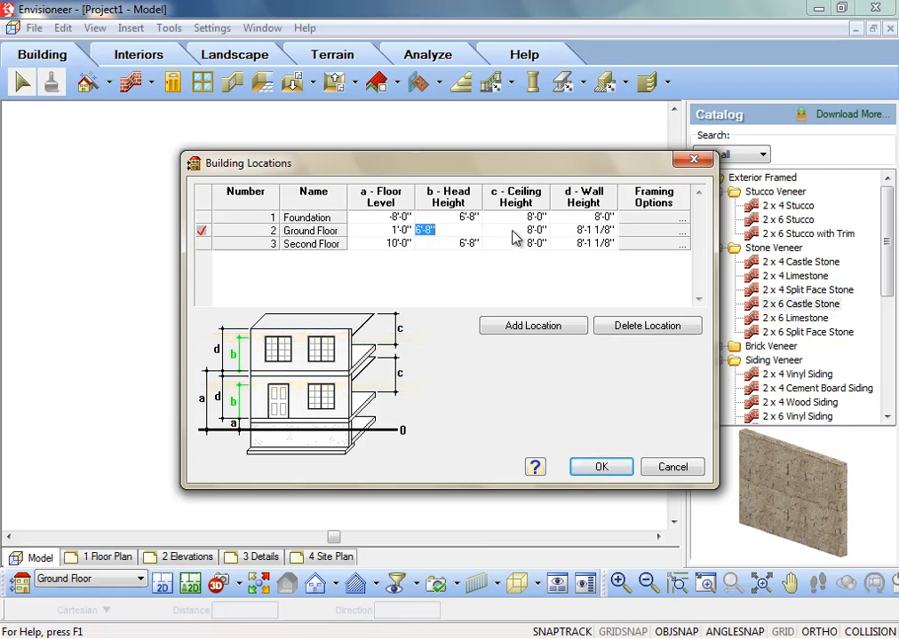
click(515, 231)
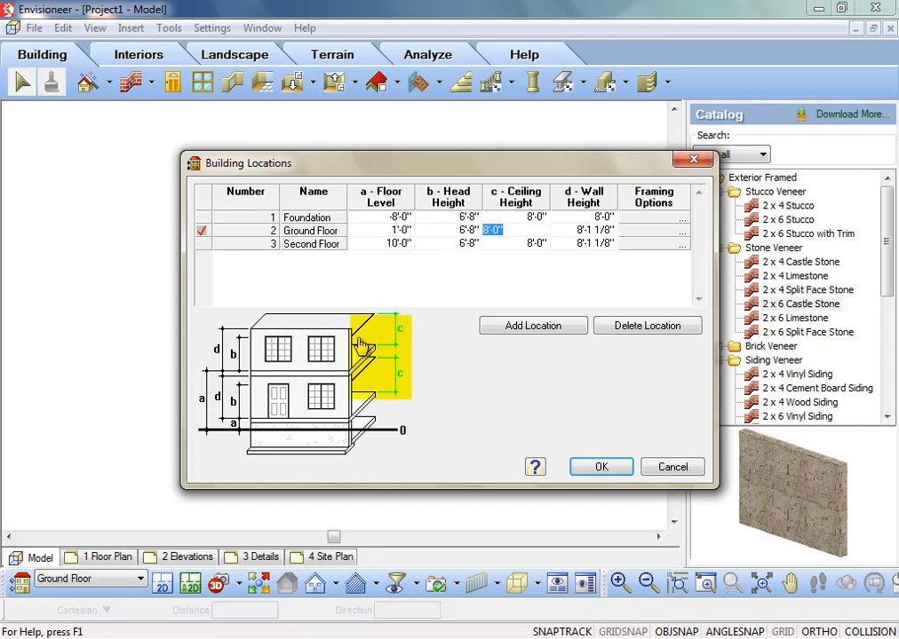
mouse_move(344, 387)
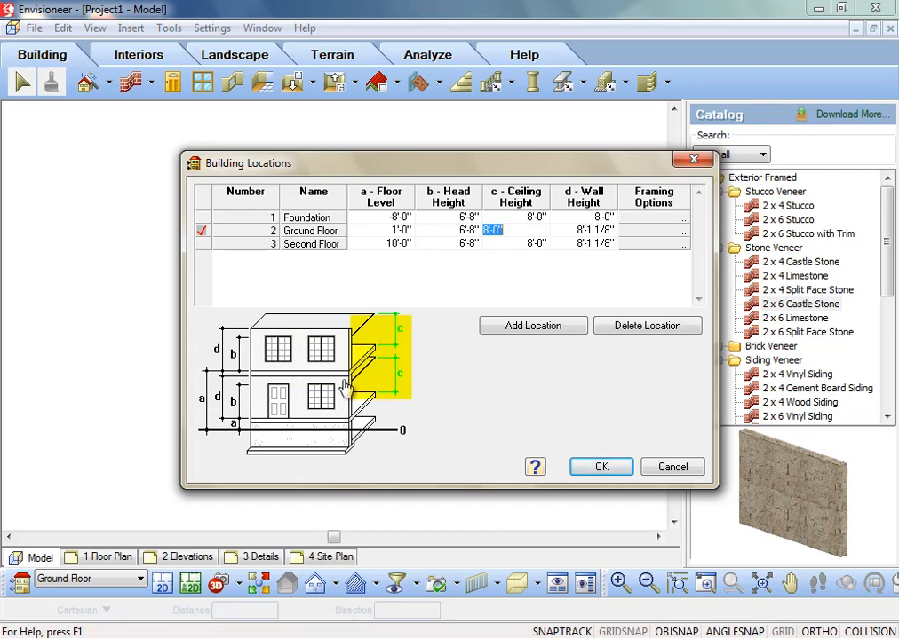
mouse_move(353, 377)
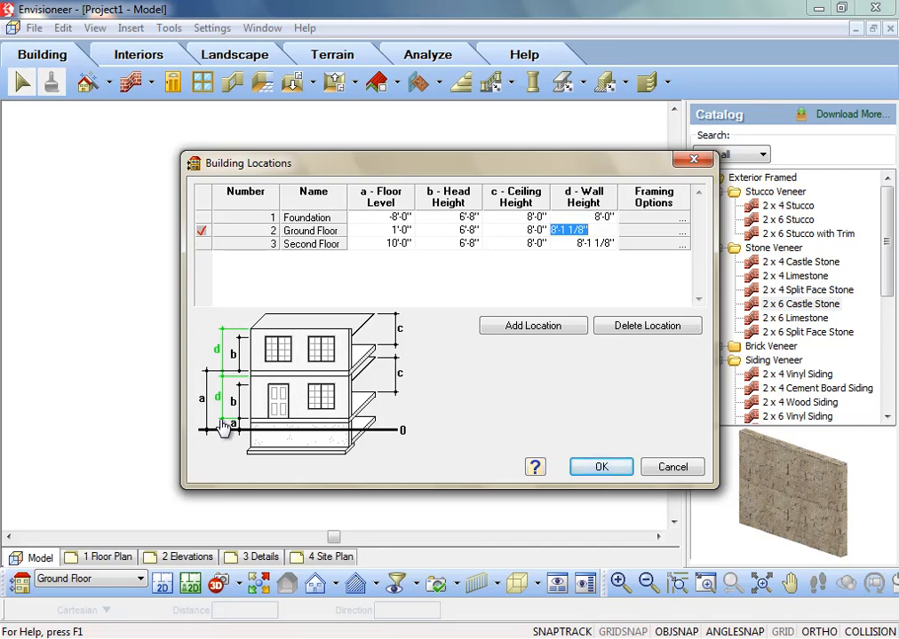
mouse_move(240, 386)
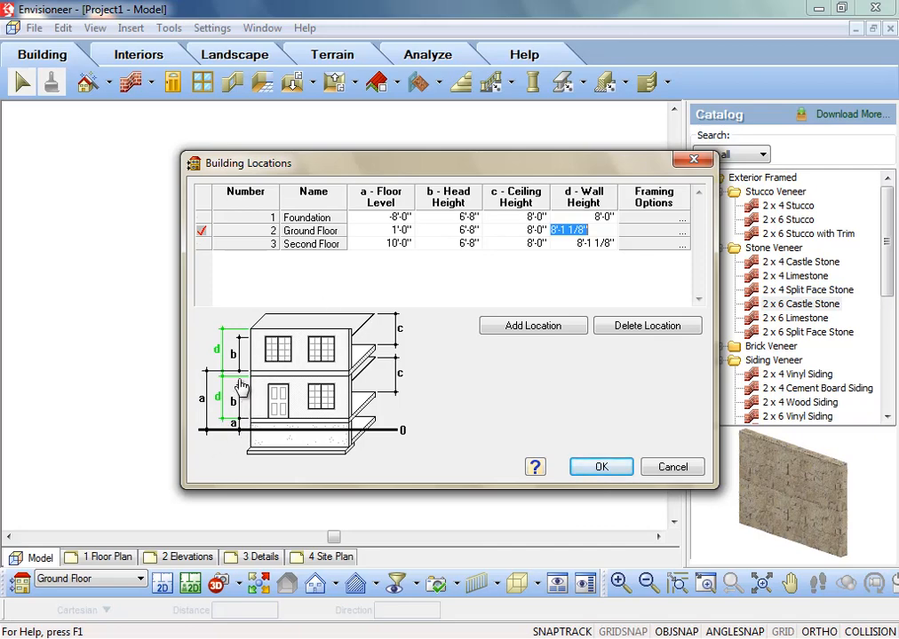
mouse_move(326, 388)
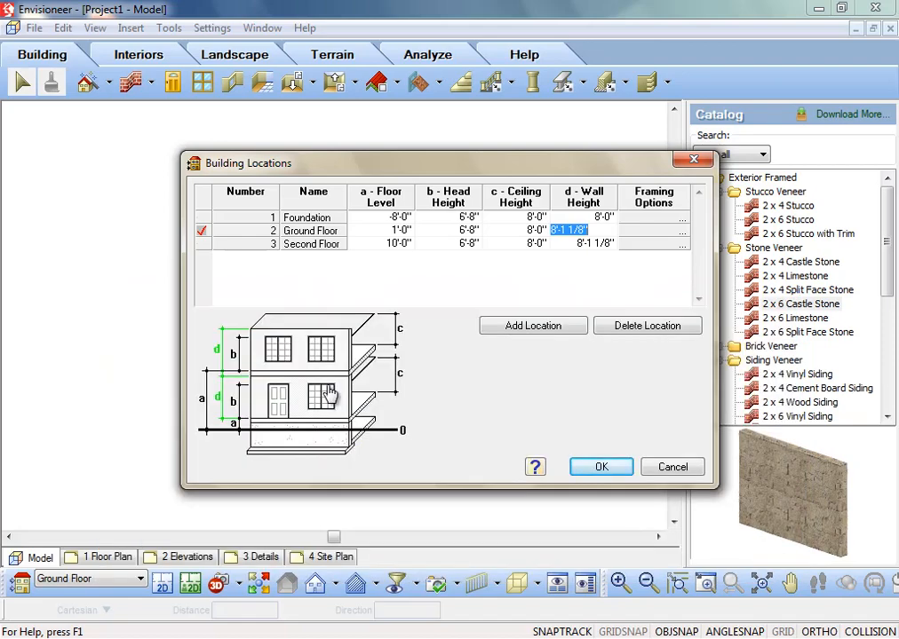
mouse_move(655, 308)
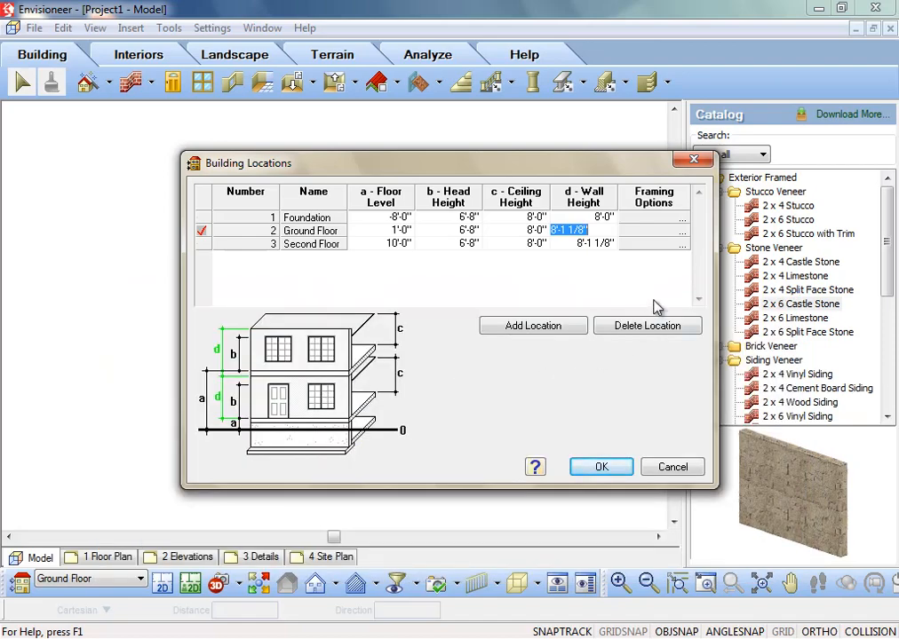
mouse_move(675, 235)
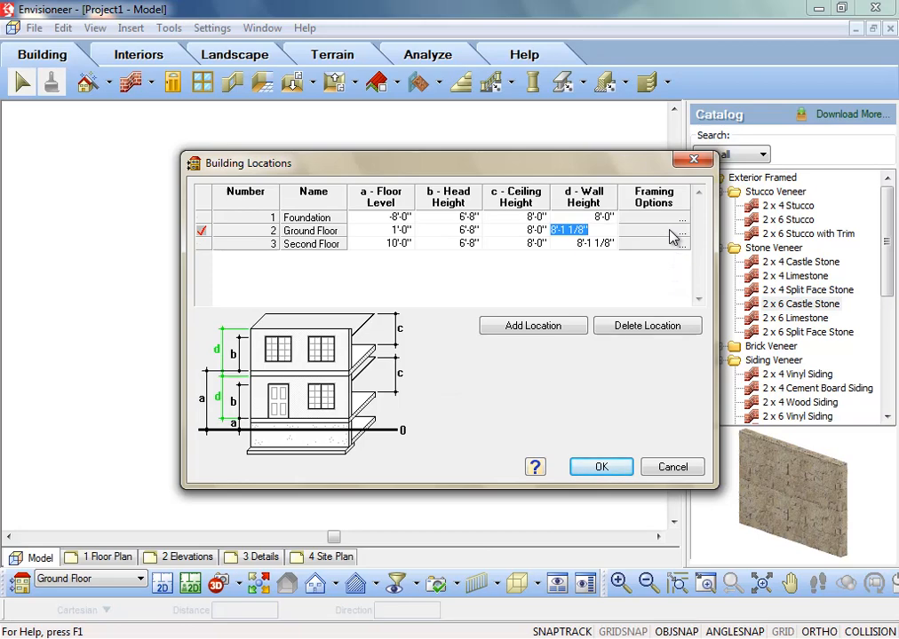
Browse the Ground Floor's General 2 Ply span table and wall infill library without changes.
click(680, 230)
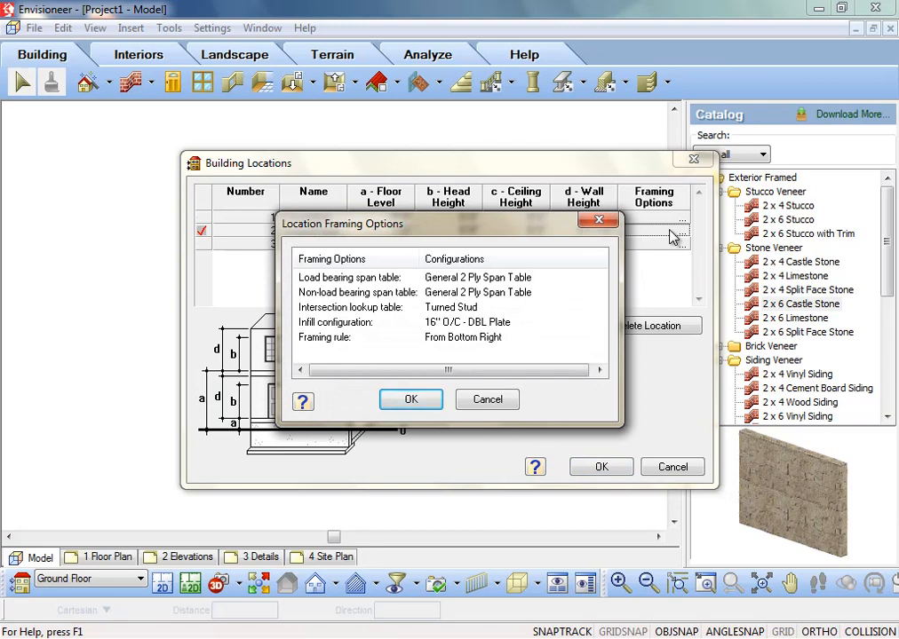
mouse_move(569, 256)
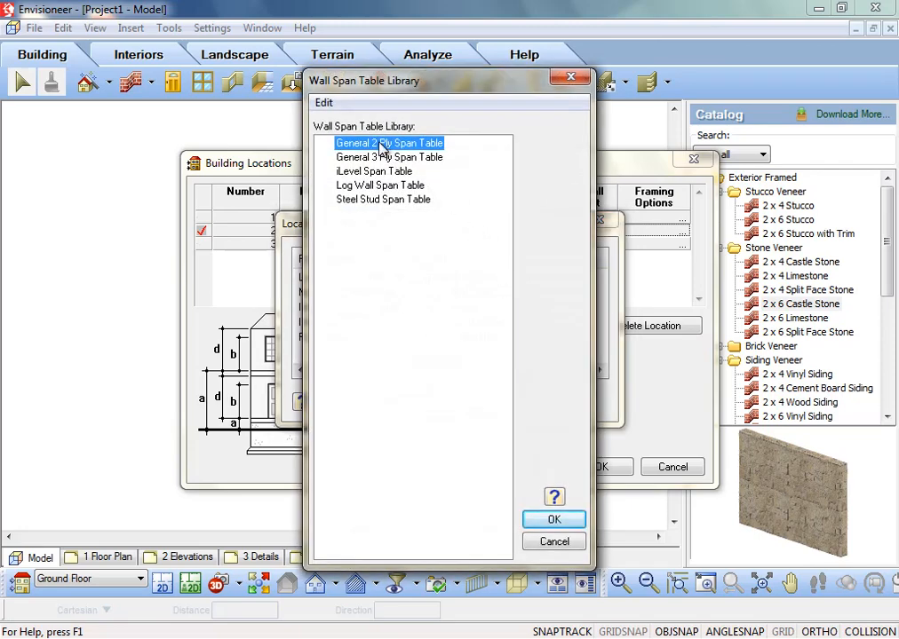
double_click(389, 143)
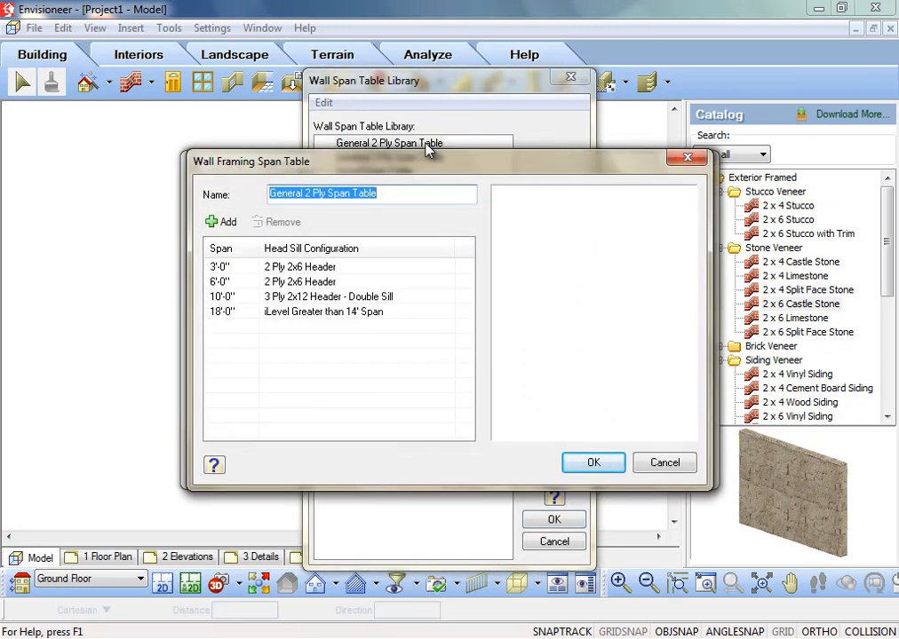
mouse_move(430, 277)
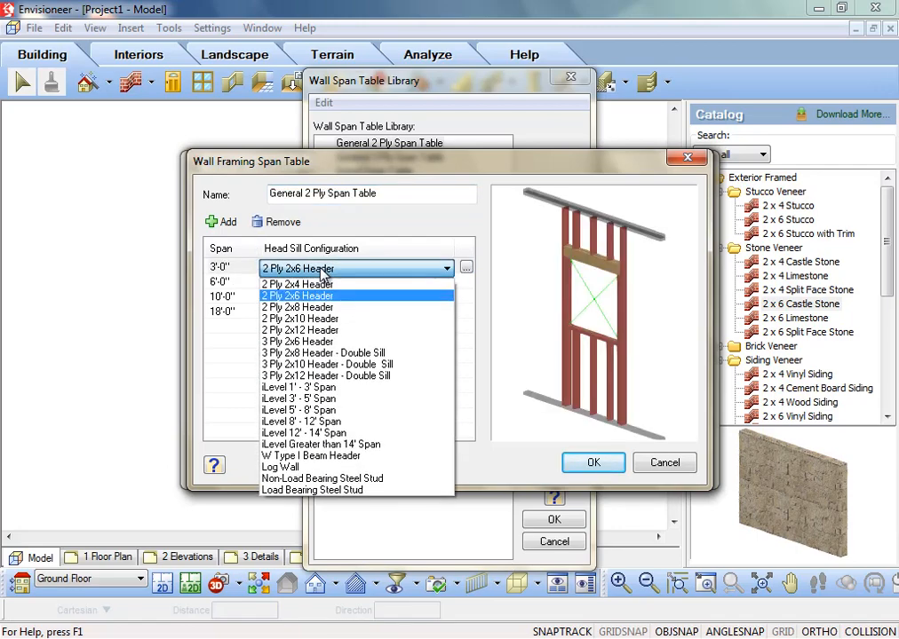
click(298, 295)
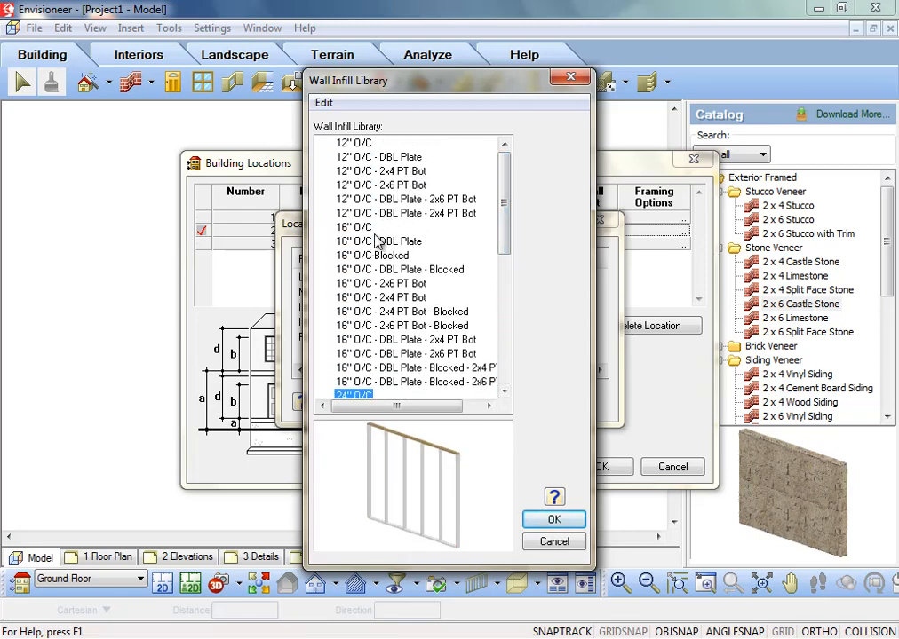
click(553, 519)
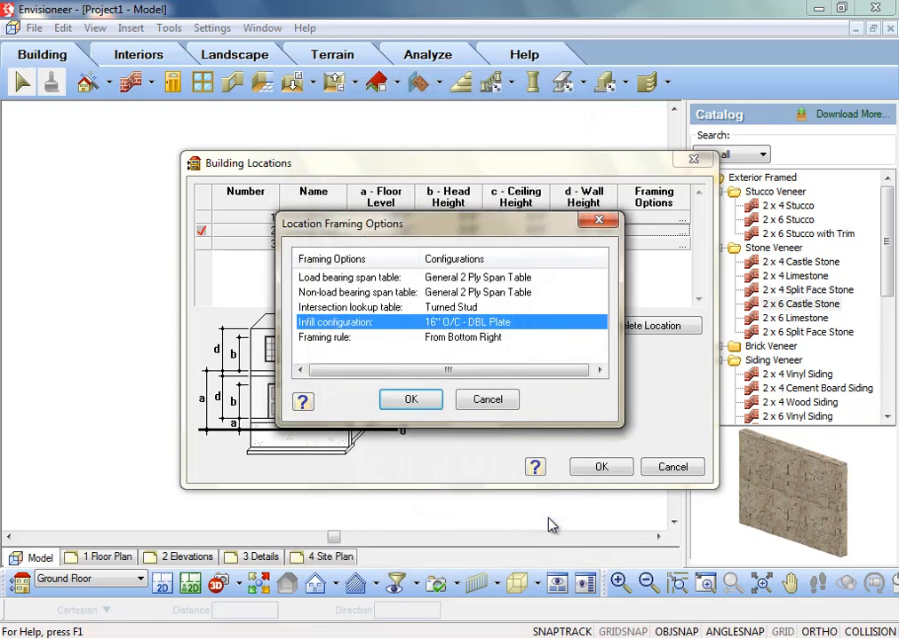
Keep From Bottom Right as the Ground Floor framing rule and accept the options.
click(510, 339)
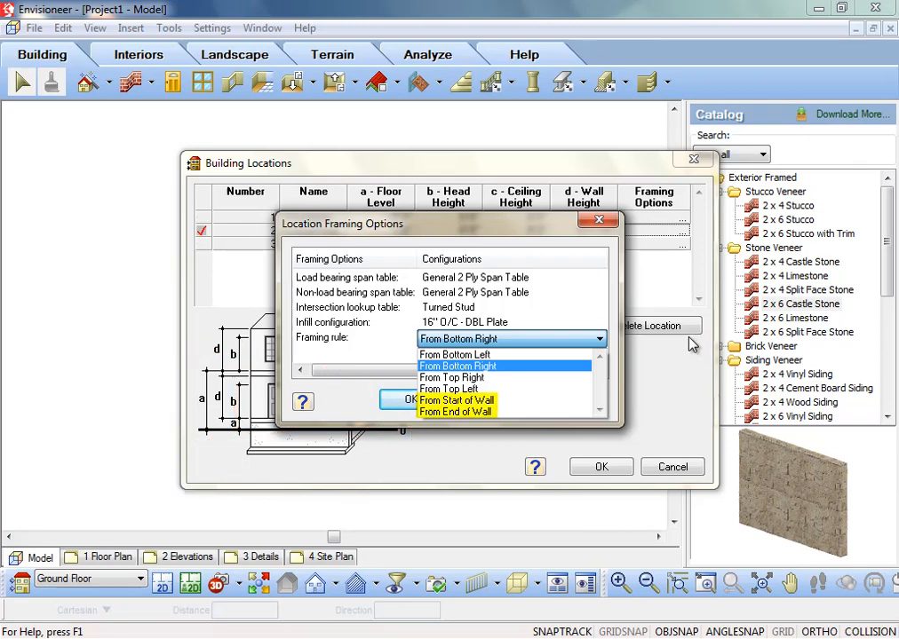
mouse_move(344, 406)
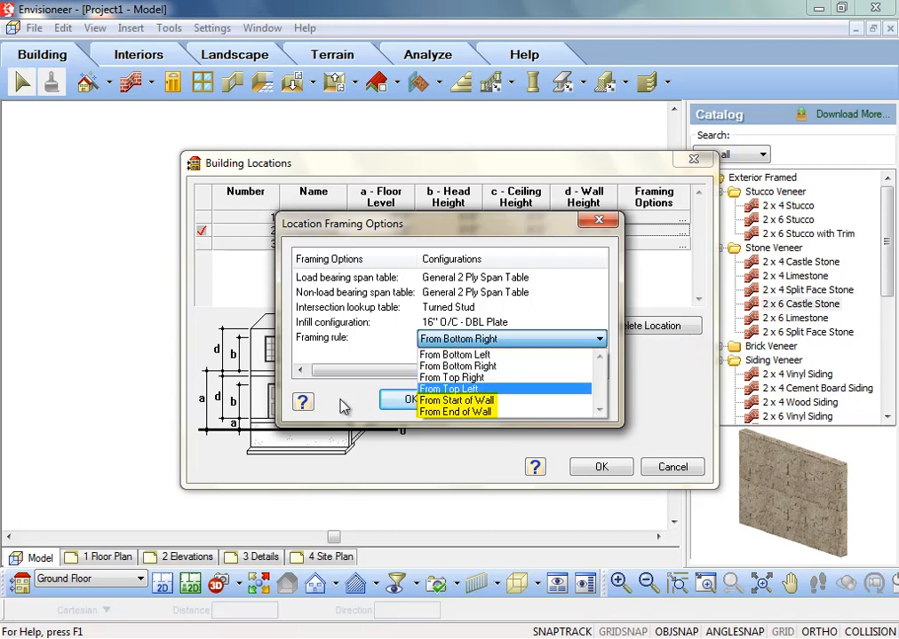
click(459, 366)
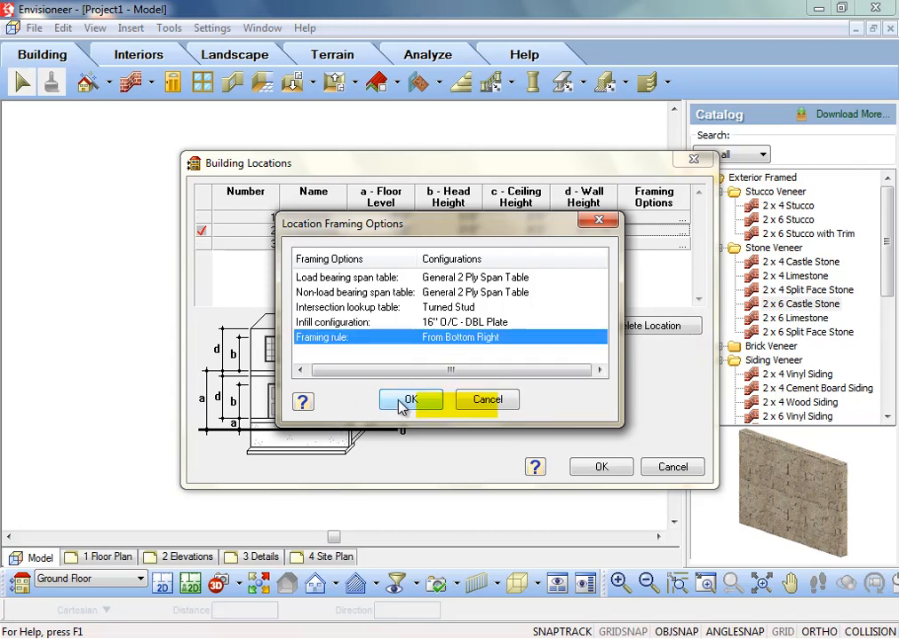
click(410, 399)
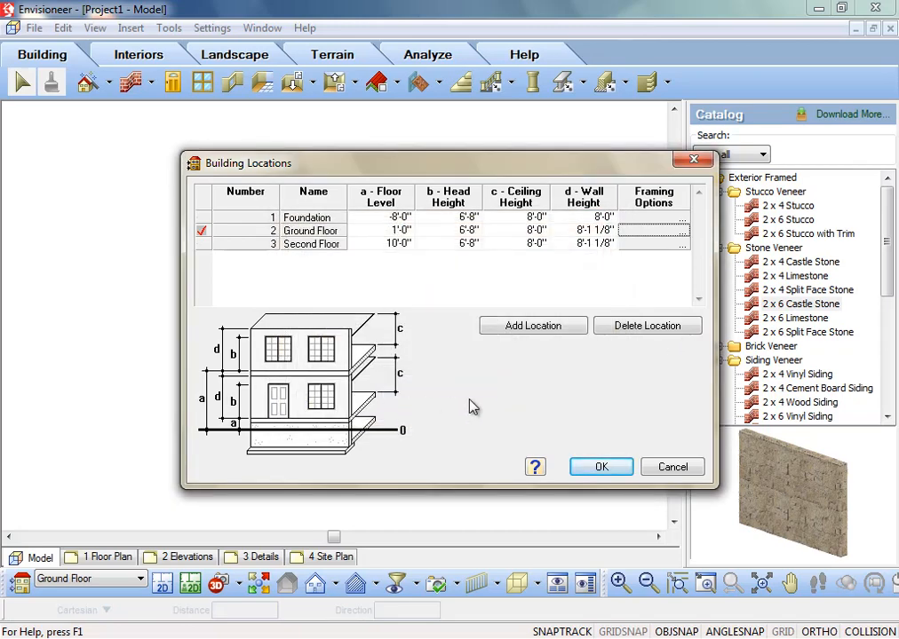